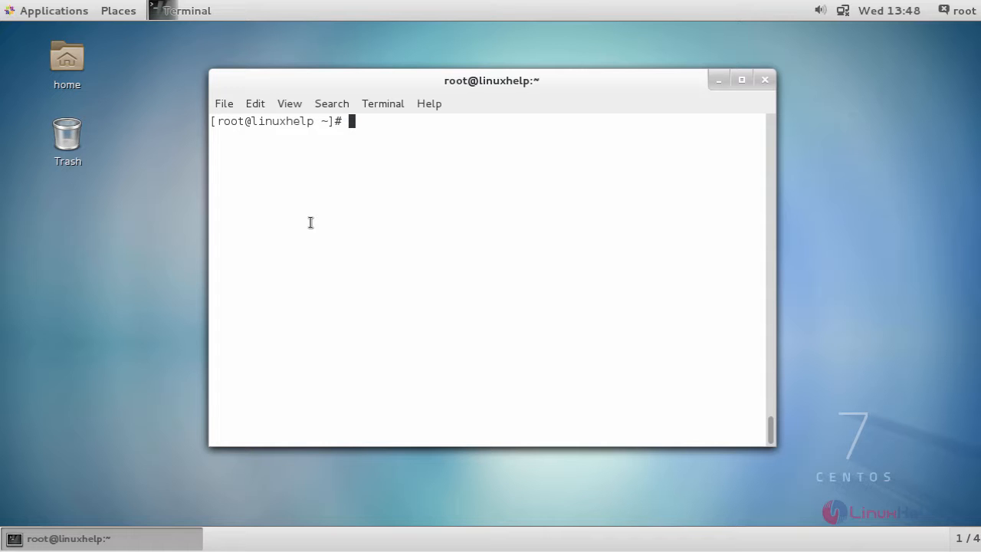
pyautogui.moveTo(281, 220)
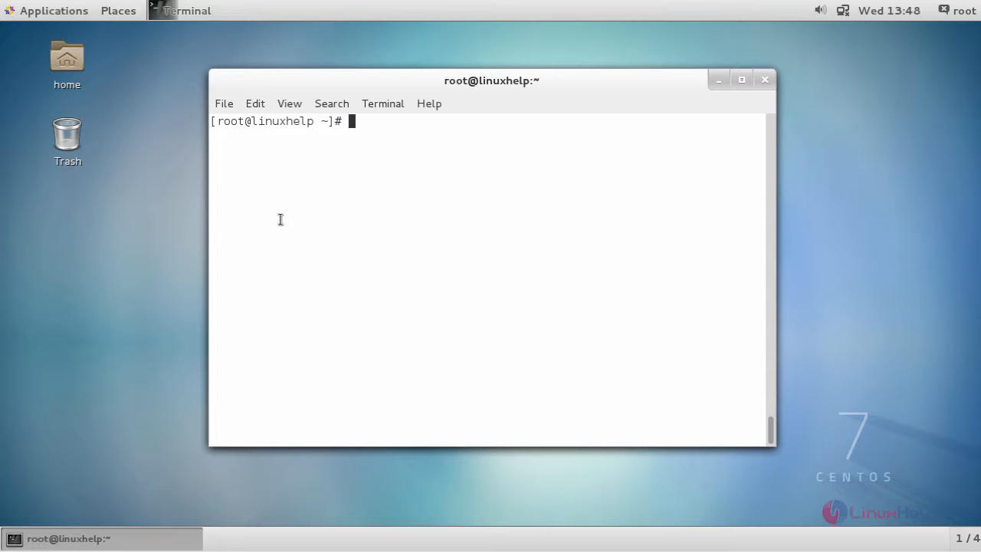
pyautogui.moveTo(632, 334)
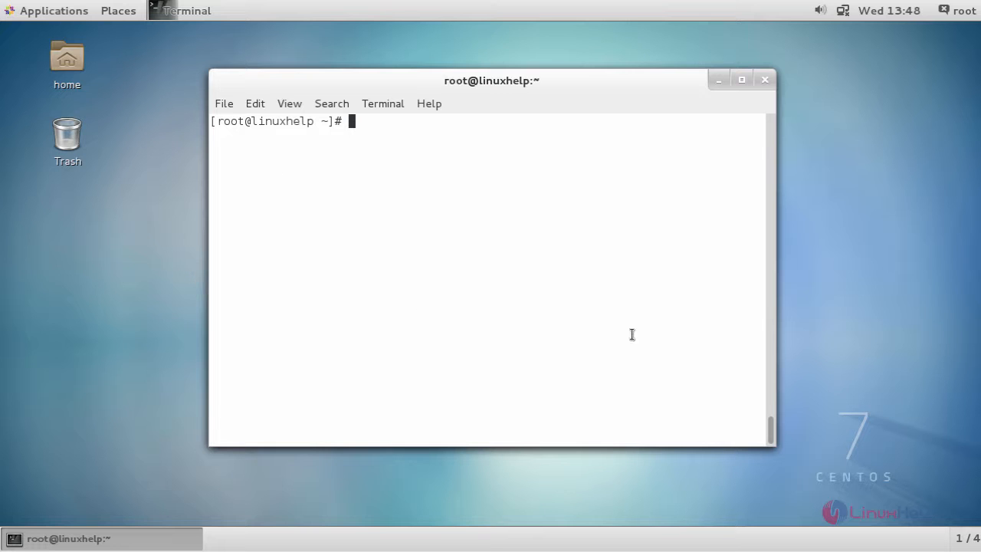
pyautogui.moveTo(534, 230)
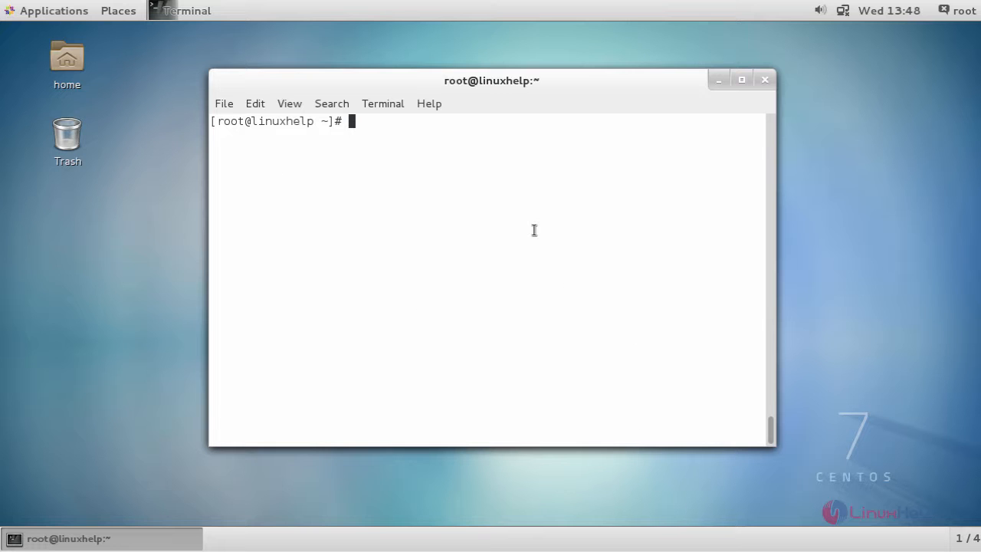
# Download epel-release-latest-7.noarch.rpm with wget and install it with rpm
pyautogui.write('wget https://dl.fedoraproject.org/pub/epel/epel-release-latest-7.noarch.rpm')
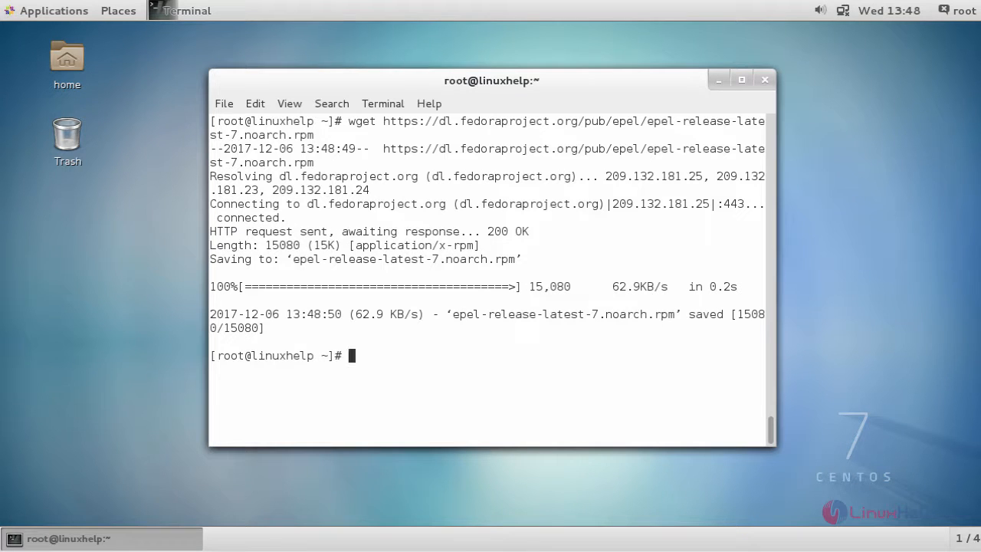
pyautogui.doubleClick(563, 314)
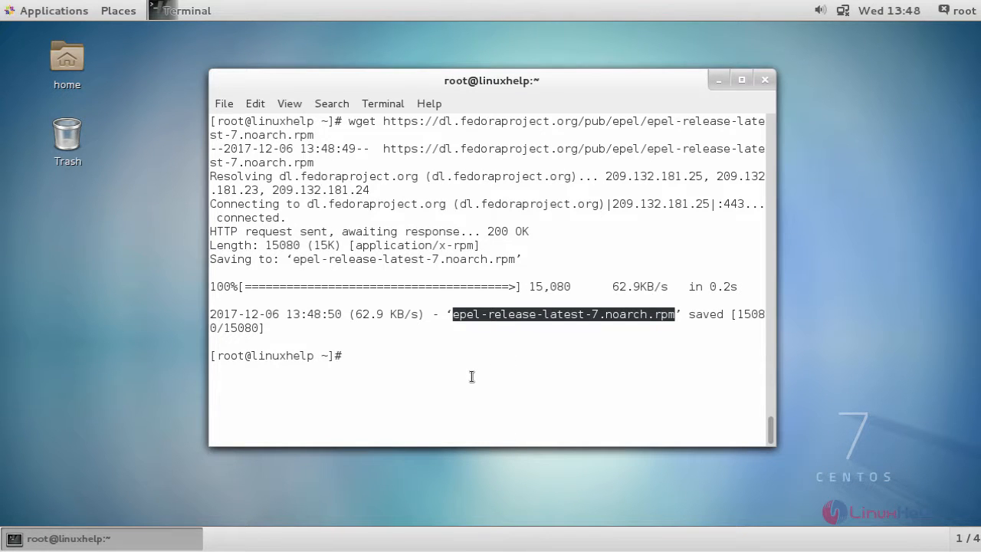
pyautogui.write('epel-release-latest-7.noarch.rpm')
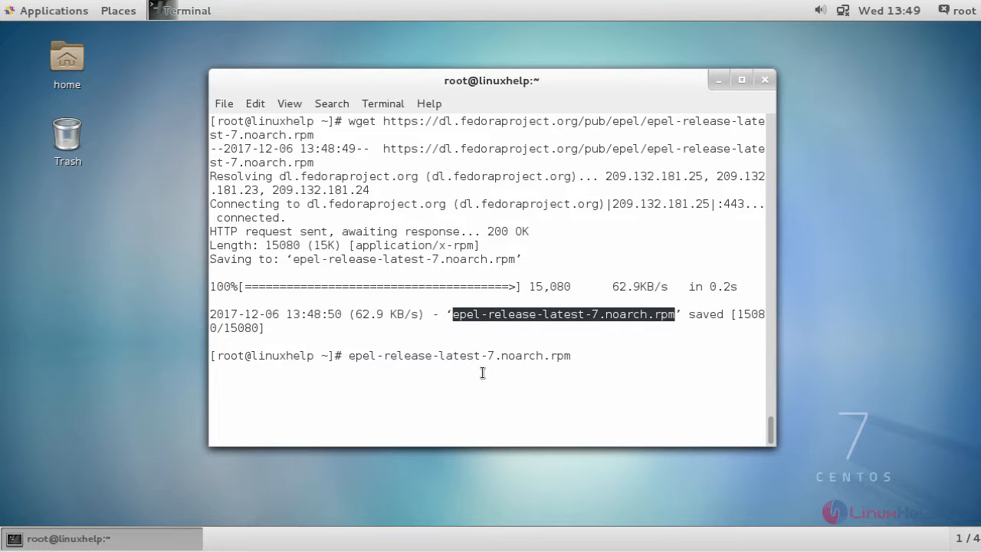
pyautogui.write('rpm -e')
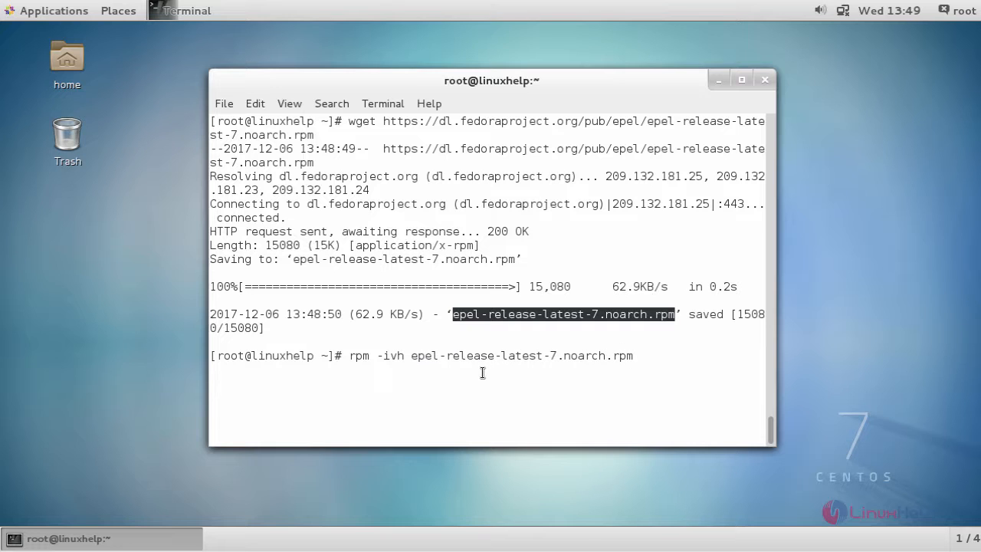
pyautogui.press('Return')
pyautogui.write('yum install awstats')
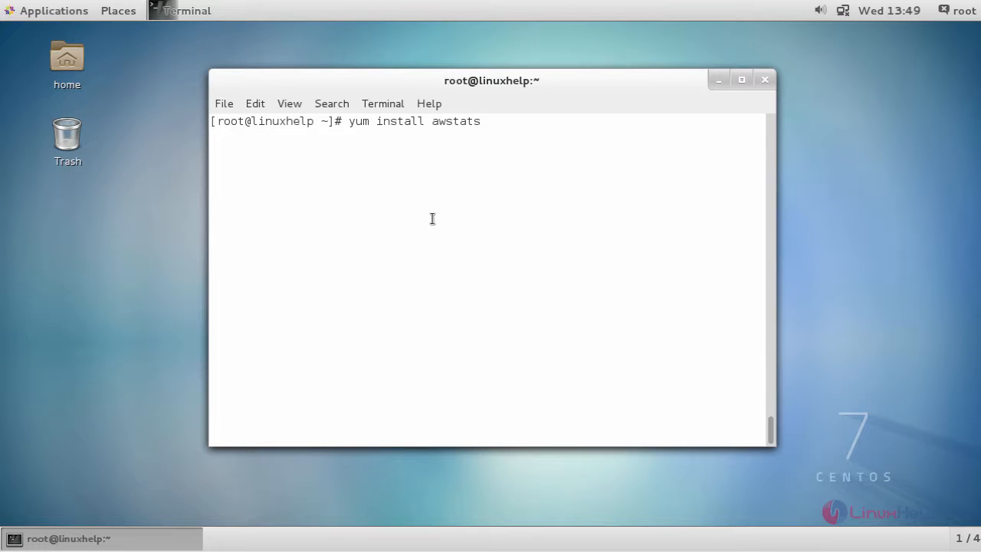
# Run yum install awstats and confirm the installation with y
pyautogui.press('Return')
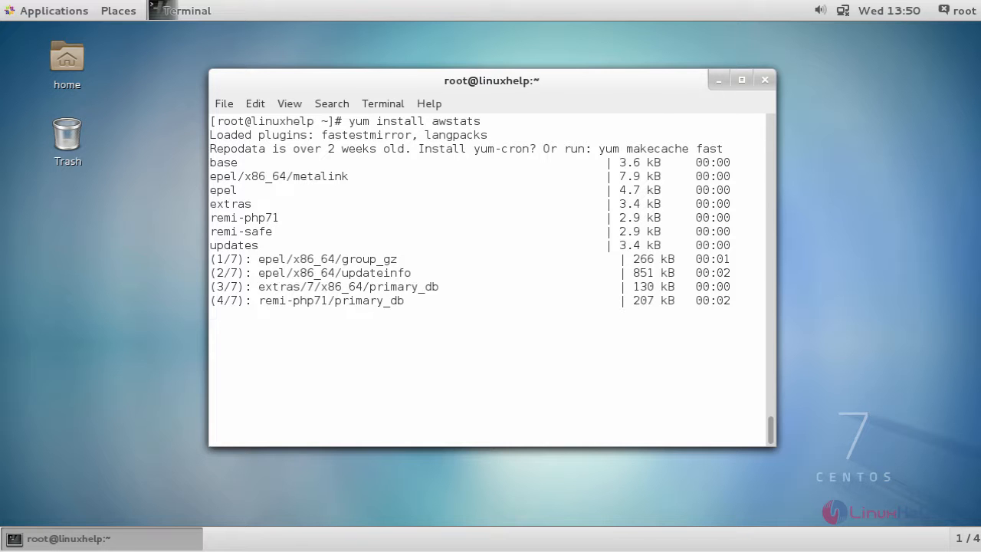
pyautogui.write('y')
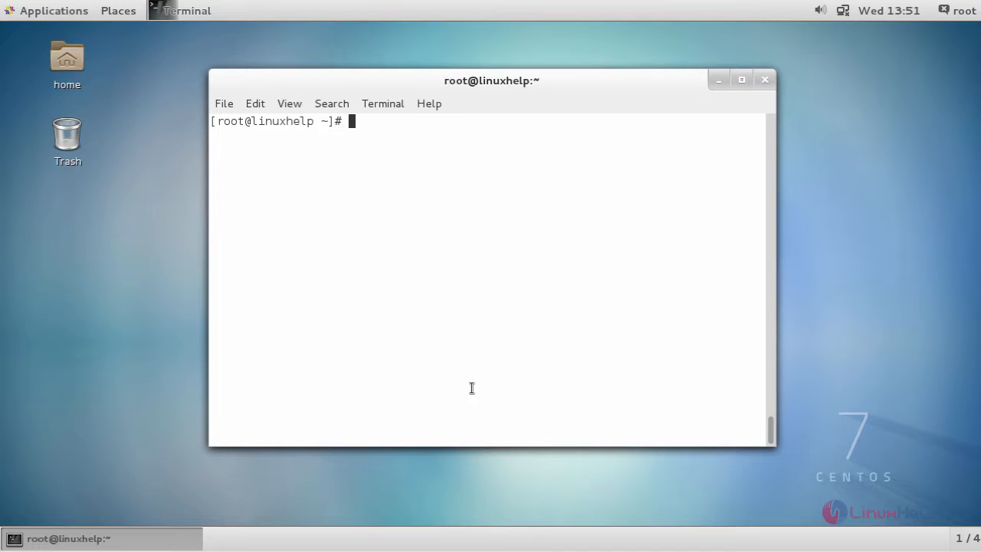
pyautogui.write('vim /e')
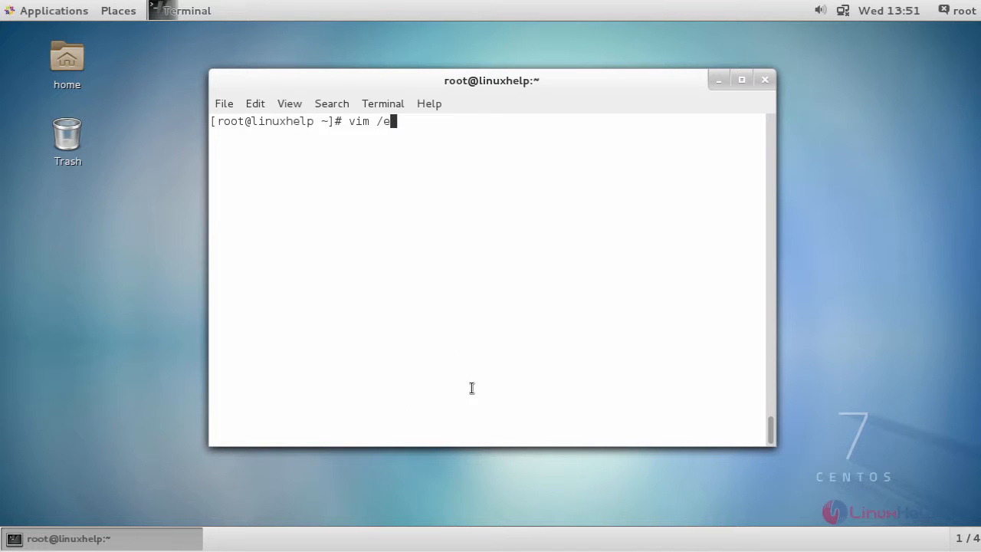
pyautogui.write('tc/hosts')
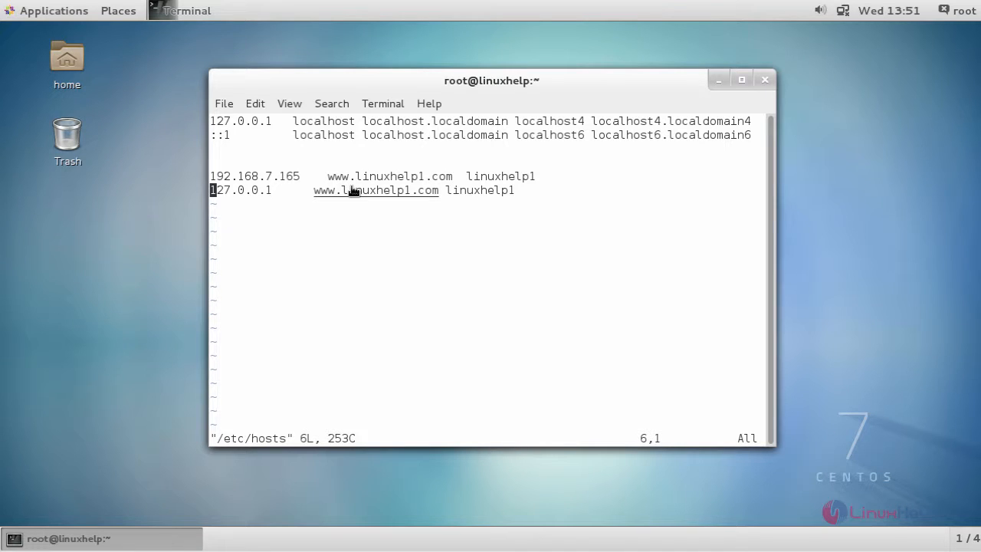
pyautogui.write(':wq')
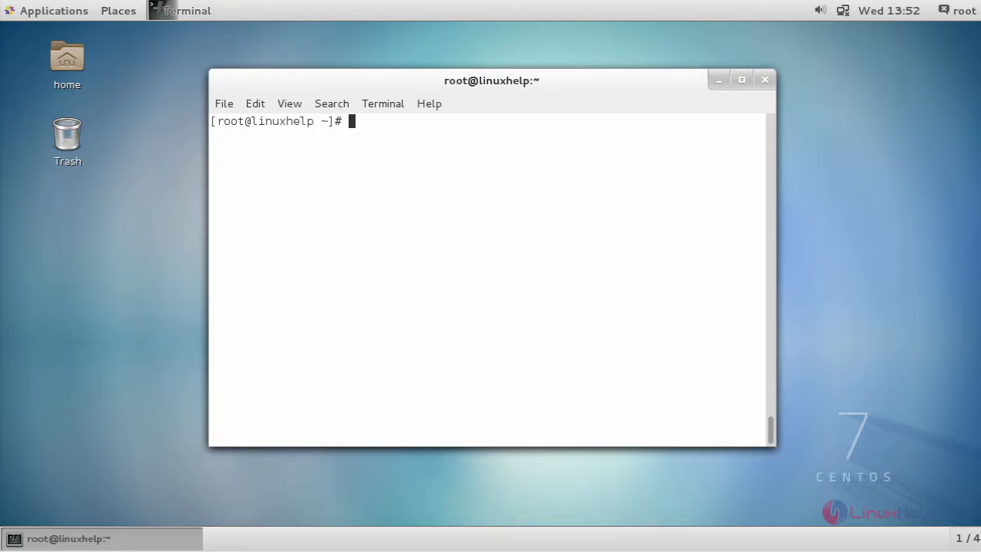
pyautogui.moveTo(274, 287)
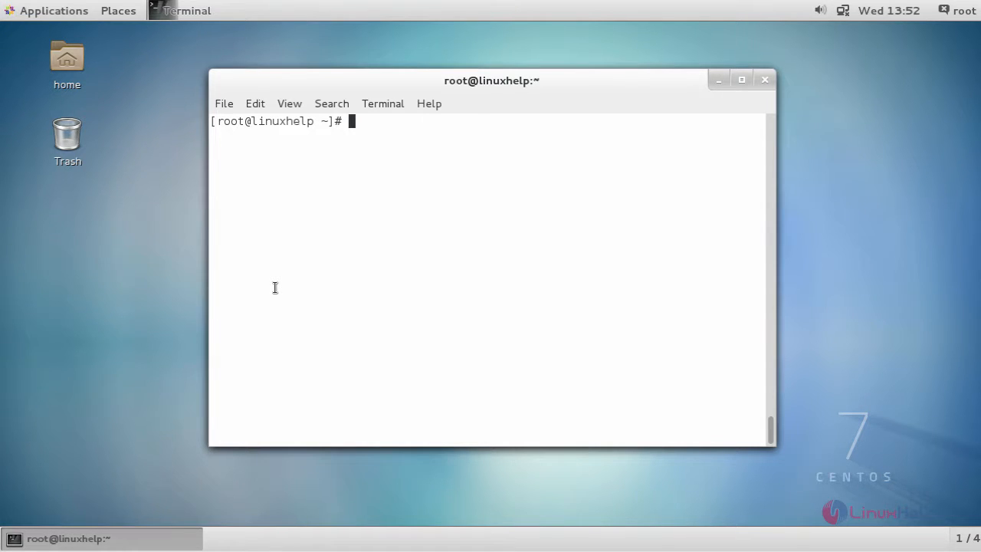
# Edit /etc/httpd/conf.d/awstats.conf so the Allow from line uses 192.168.7.165 instead of ::1, then save
pyautogui.write('vi /etc/httpd/conf.d/awstats.conf')
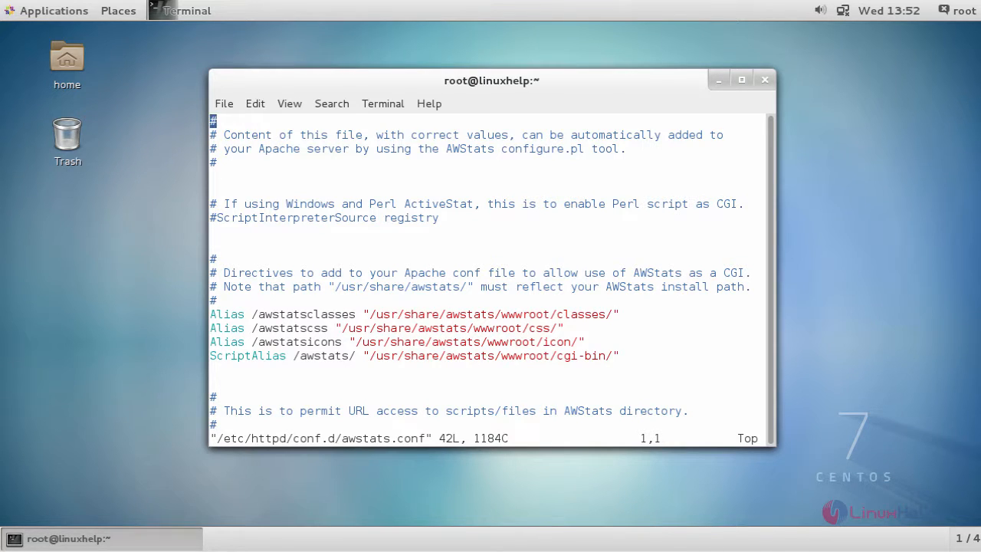
pyautogui.write('Alias /awstats/icon/ /usr/share/awstats/wwwroot/icon/')
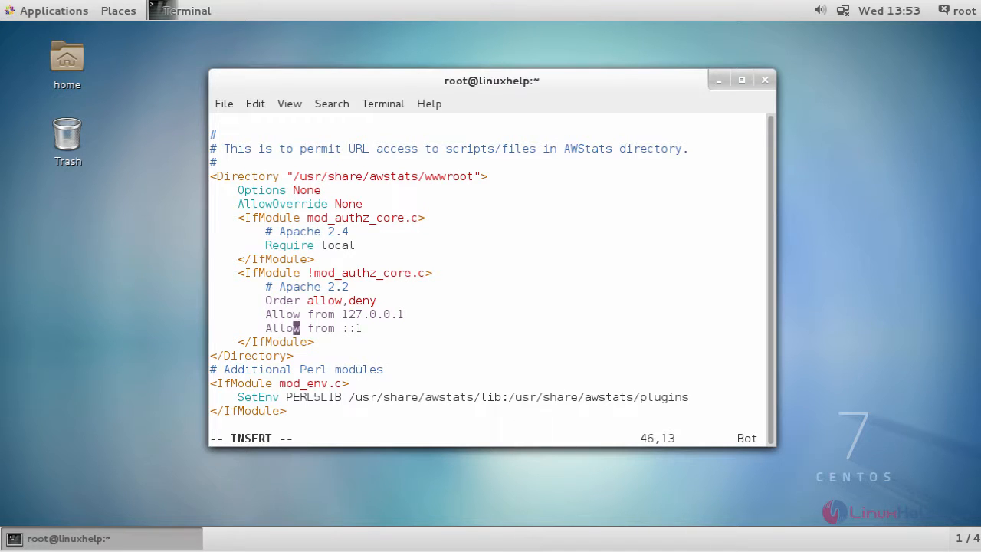
pyautogui.moveTo(583, 341)
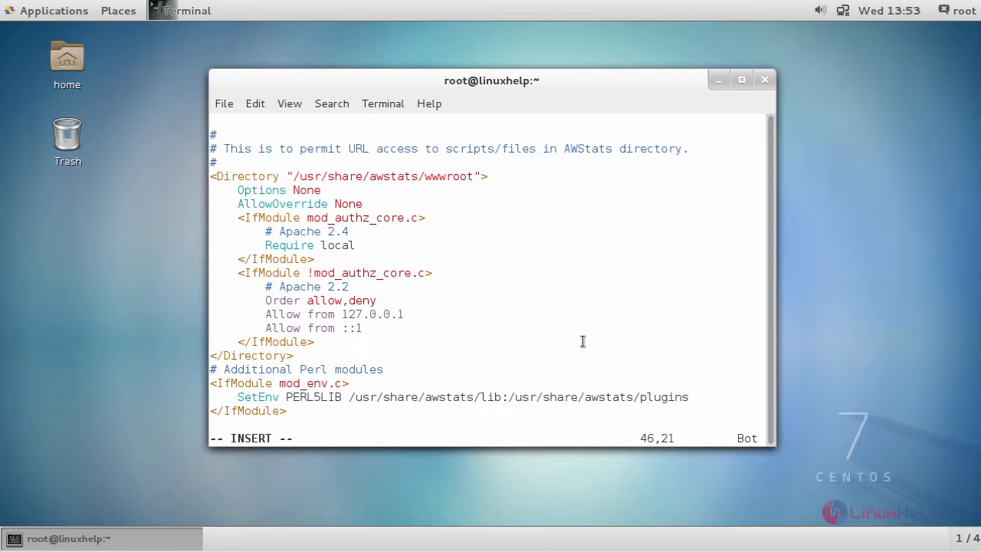
pyautogui.press('BackSpace')
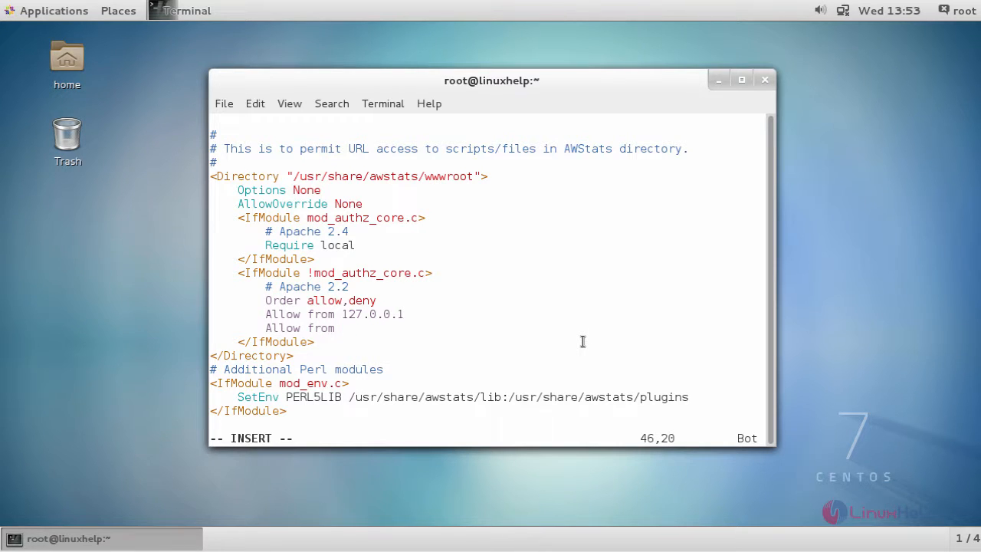
pyautogui.write('192.168.7.165')
pyautogui.click(488, 438)
pyautogui.write(':')
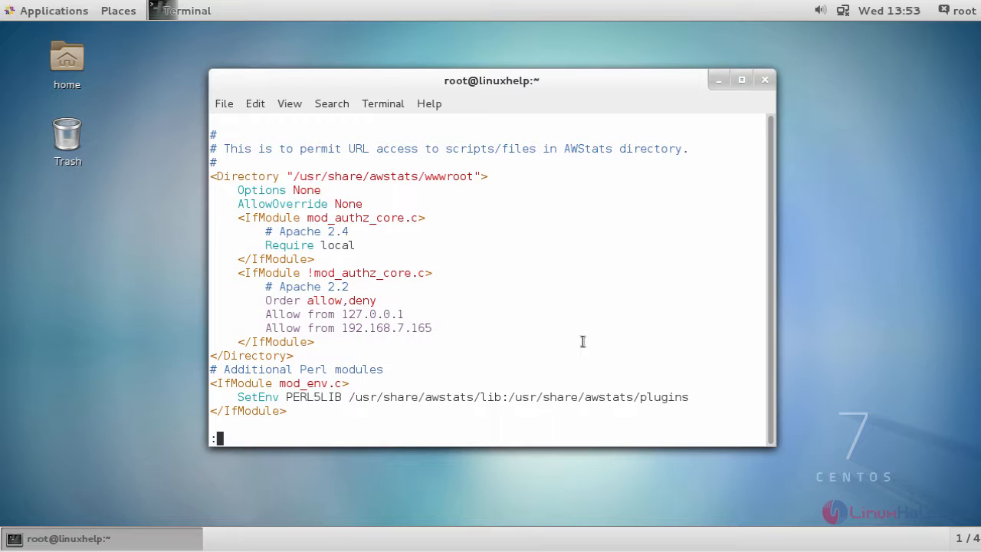
pyautogui.write('wq')
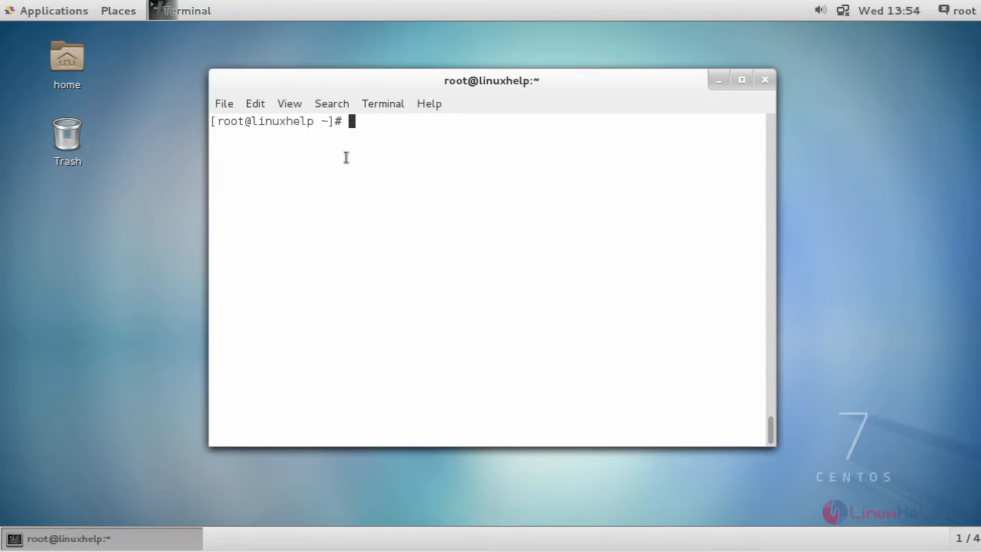
pyautogui.write('vim')
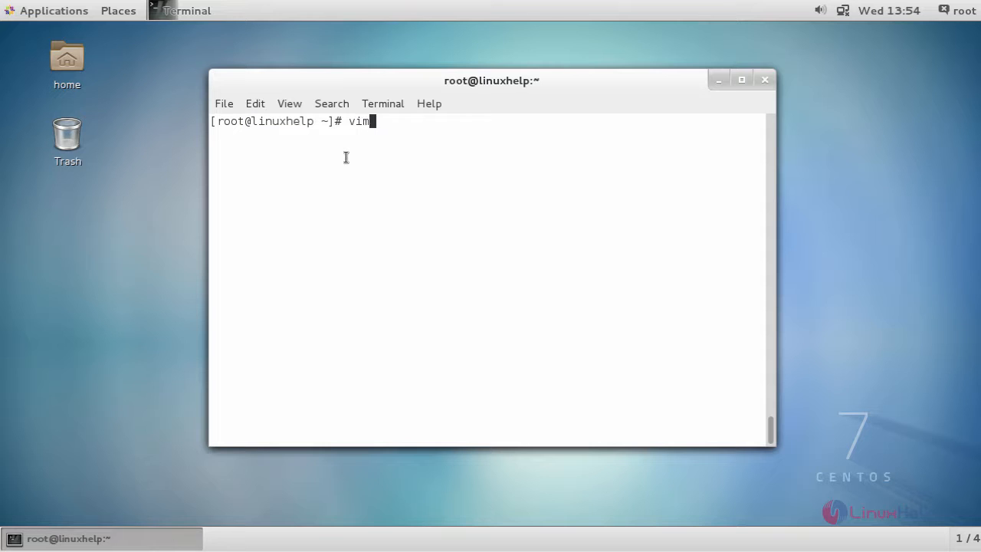
pyautogui.write('/etc/st')
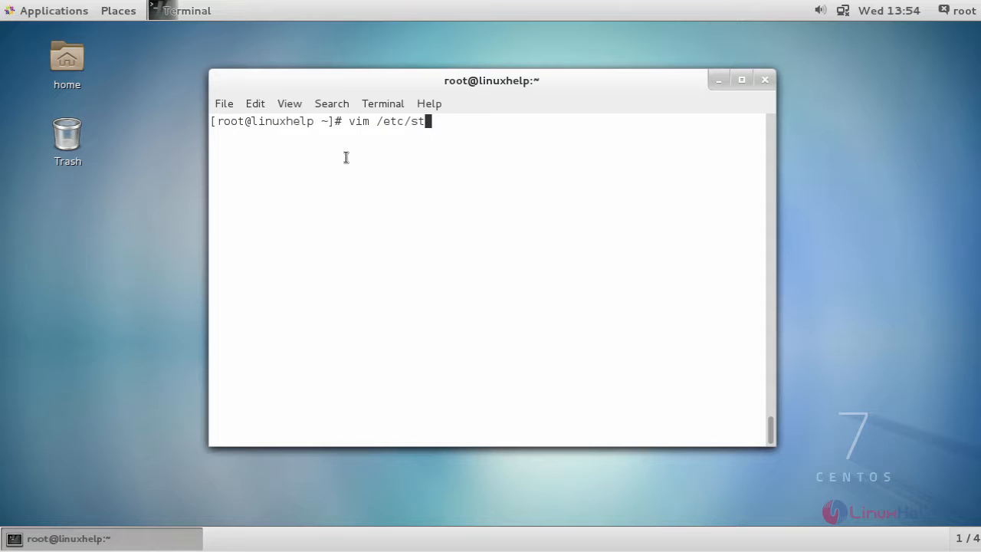
pyautogui.write('at')
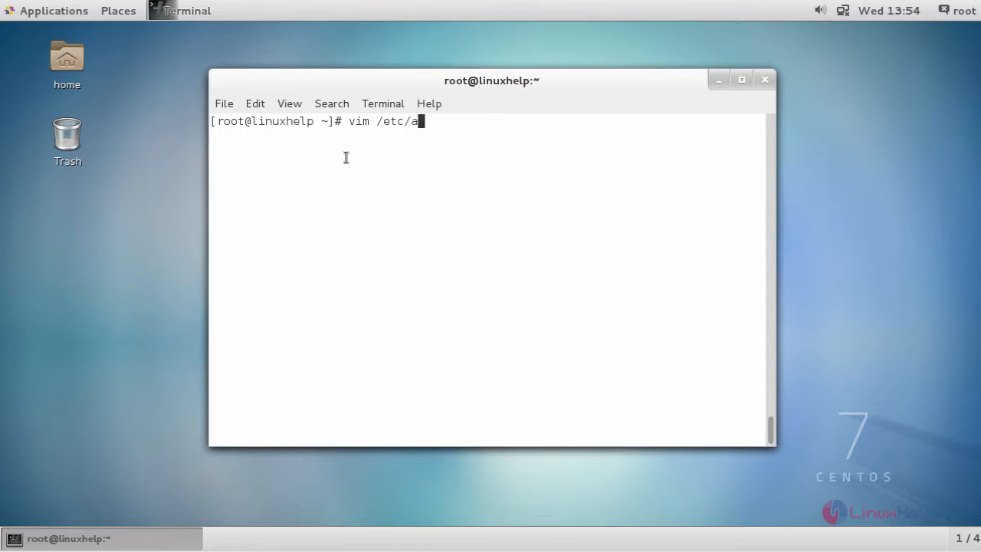
pyautogui.write('wstats/a')
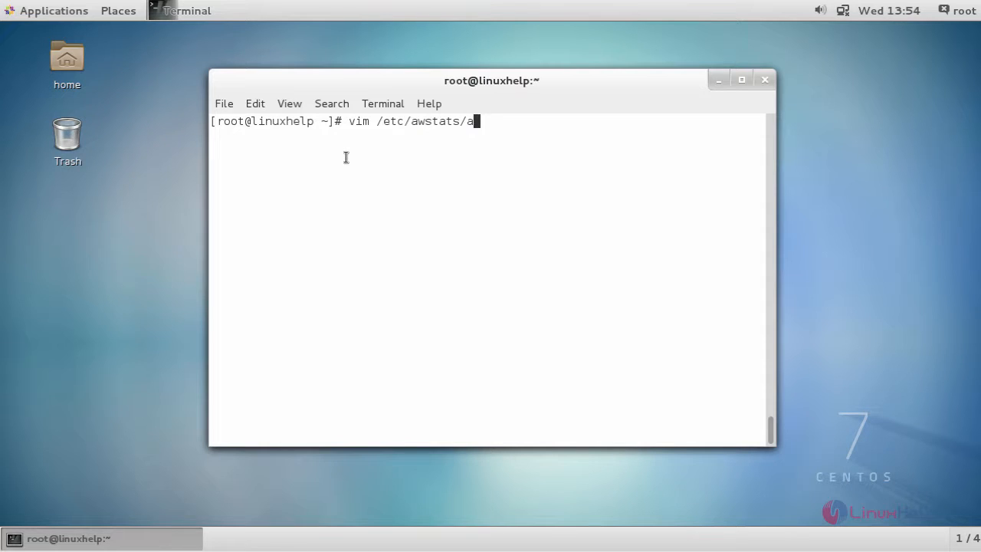
pyautogui.write('wstats.w')
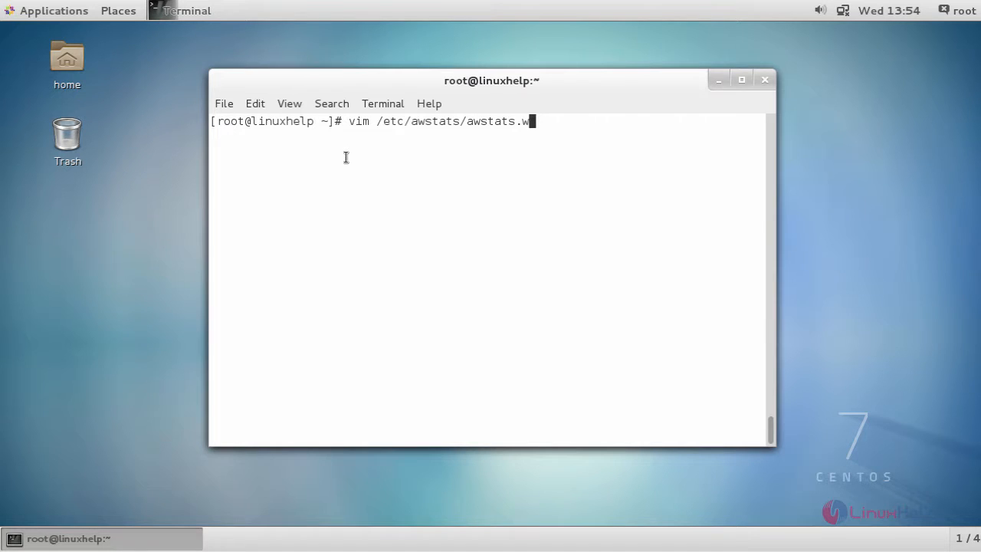
pyautogui.write('ww.linuxhelp1.com.conf')
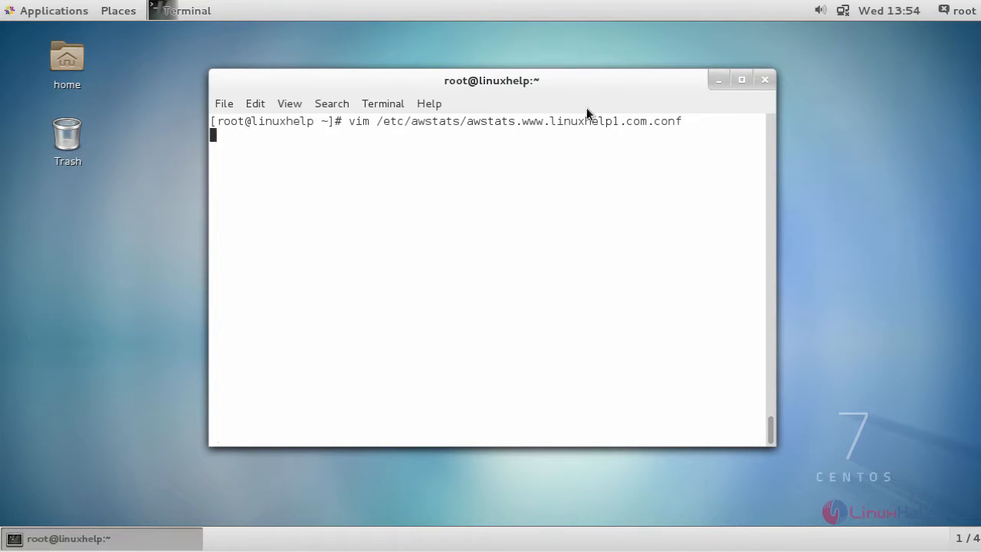
pyautogui.press('Return')
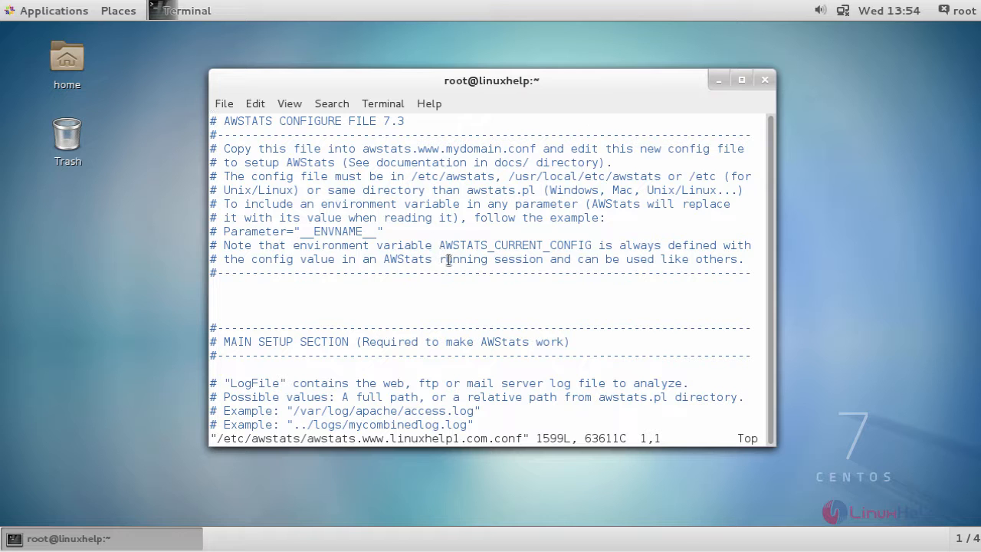
pyautogui.scroll(-3)
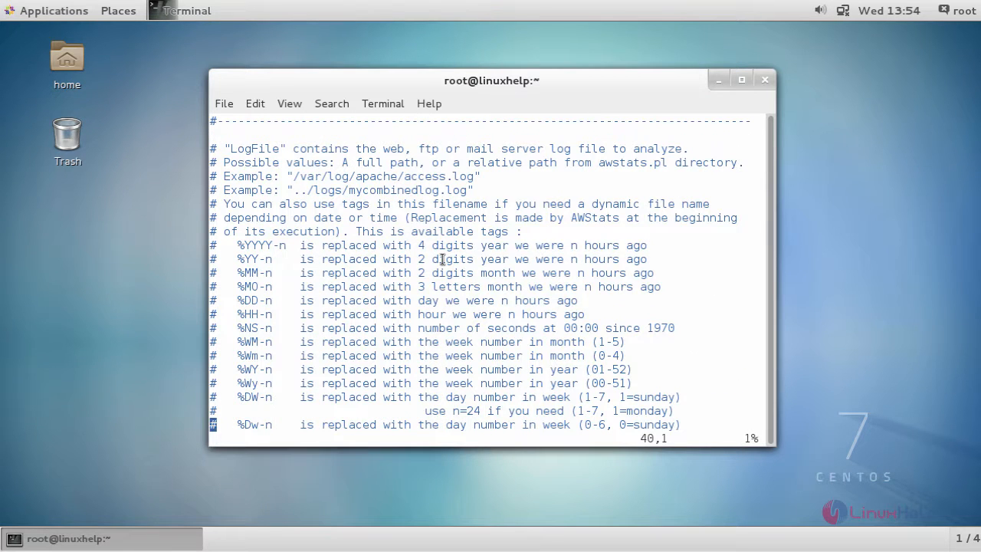
pyautogui.write('/Si')
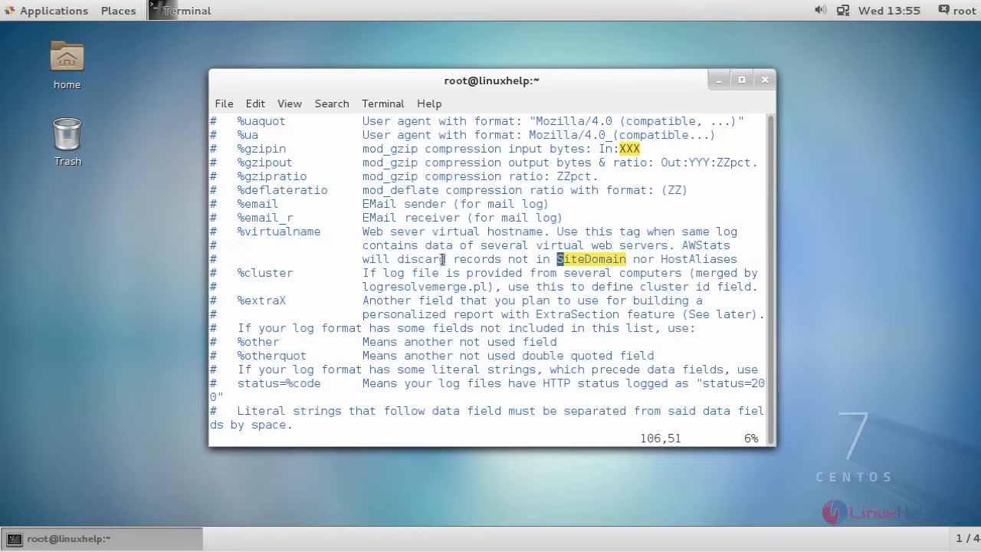
pyautogui.scroll(-3)
pyautogui.write('/')
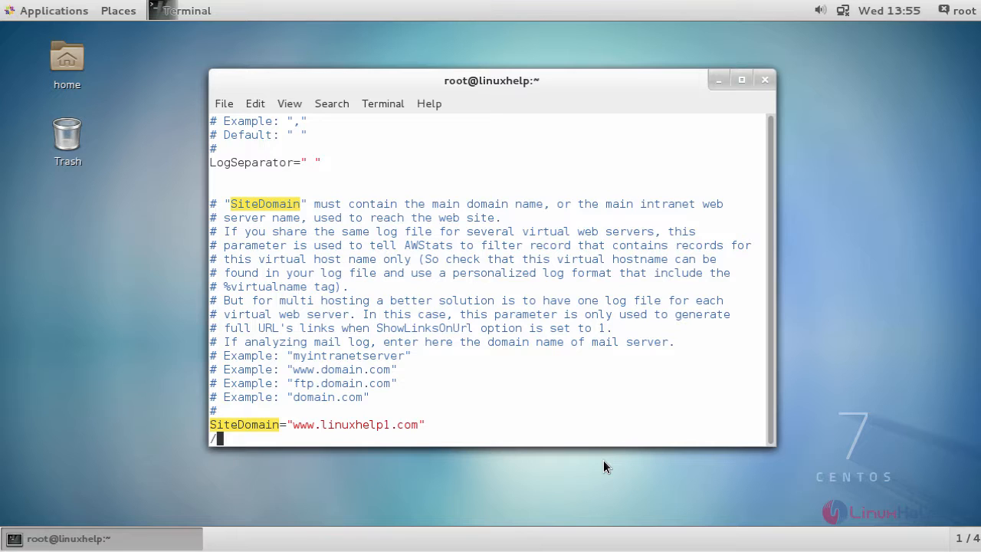
pyautogui.write('Host')
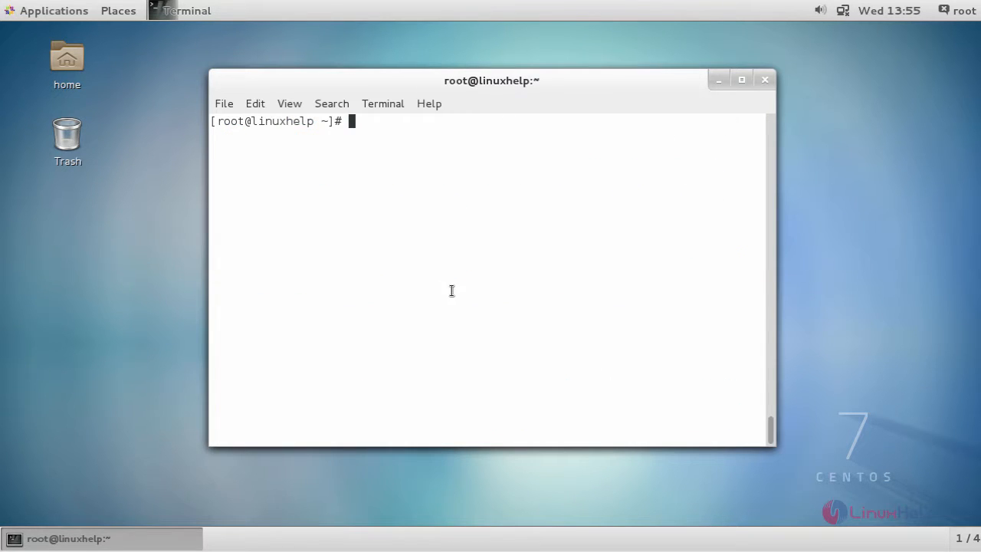
pyautogui.moveTo(549, 261)
pyautogui.write('systemctl restart httpd')
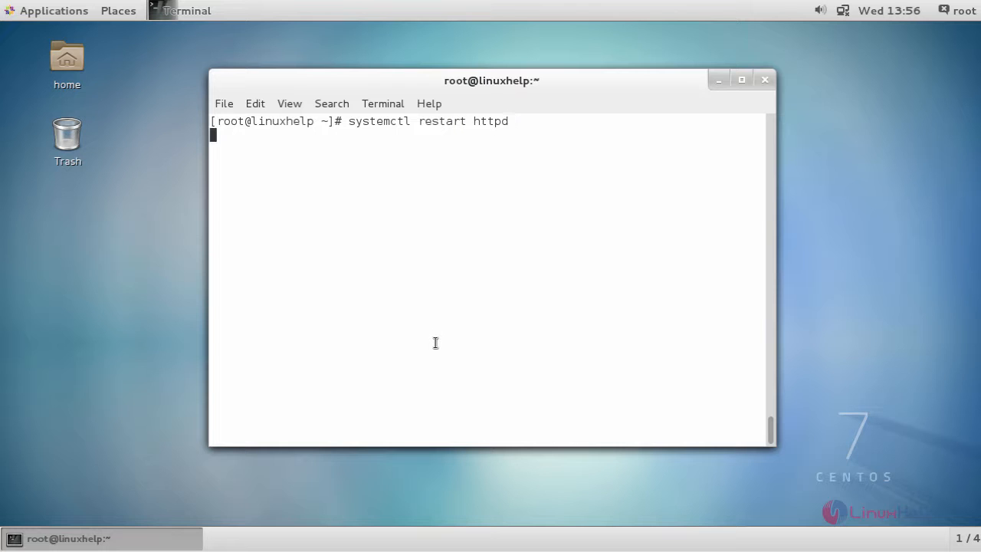
# Restart the Apache web server with systemctl restart httpd
pyautogui.press('Return')
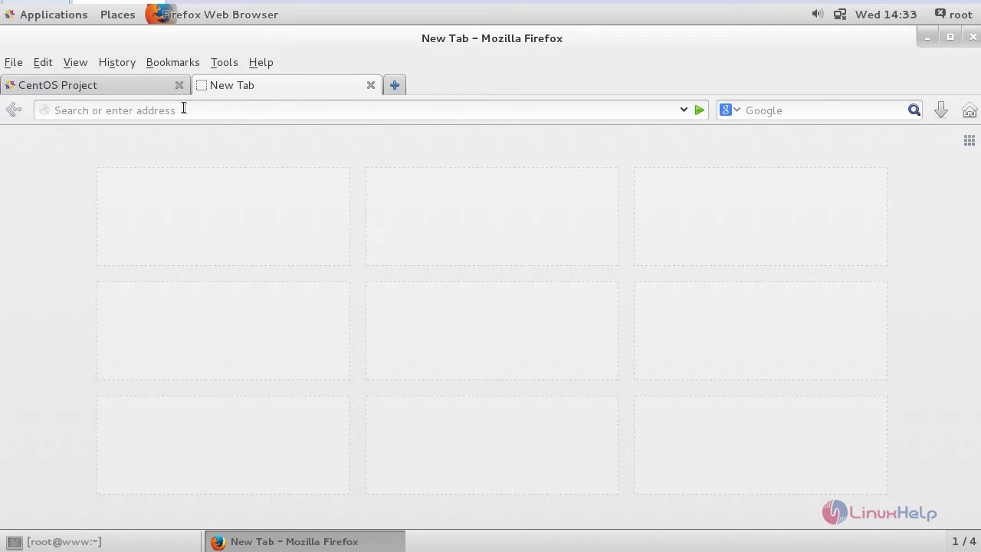
pyautogui.write('http://192.168.7.165/awstats/awstats.pl?config=www.linuxhelp1.com')
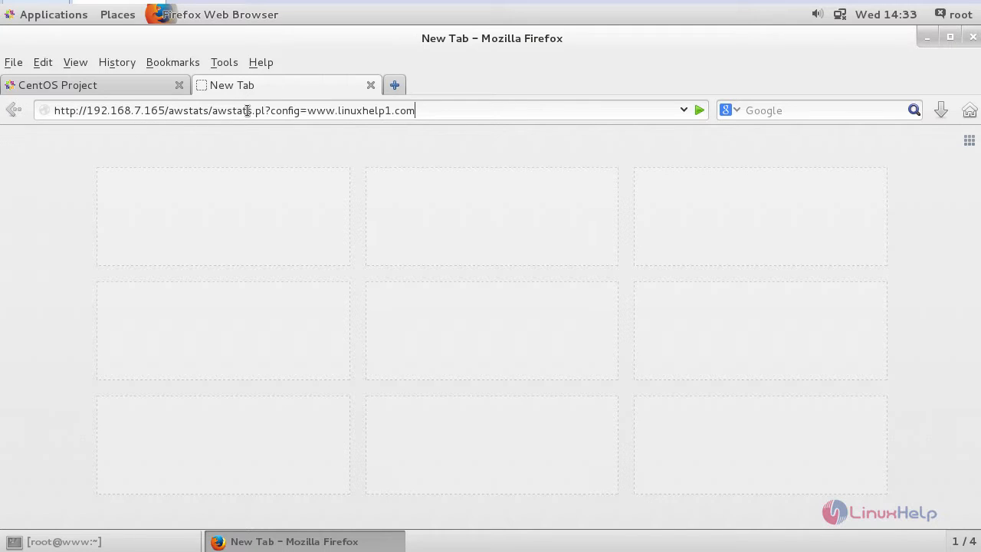
pyautogui.moveTo(365, 115)
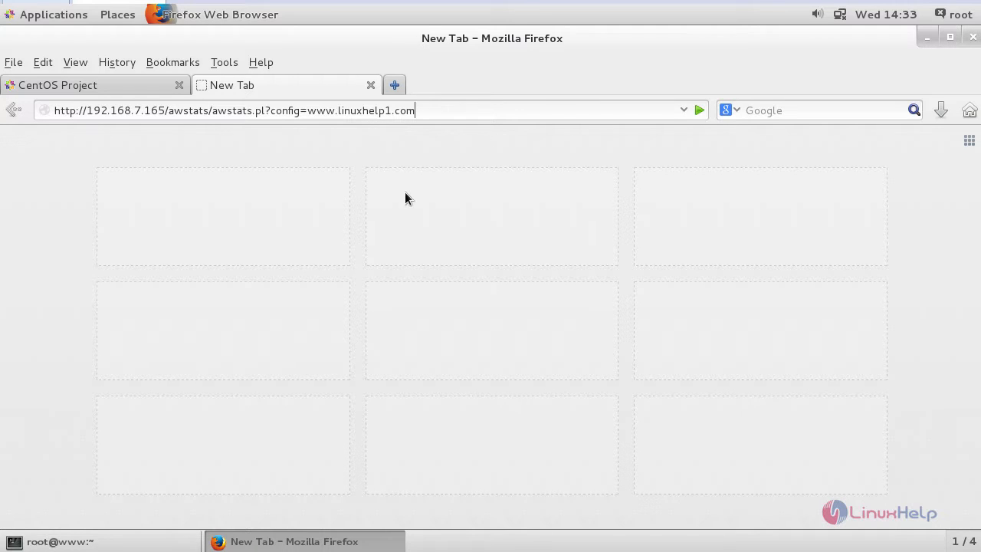
pyautogui.press('Return')
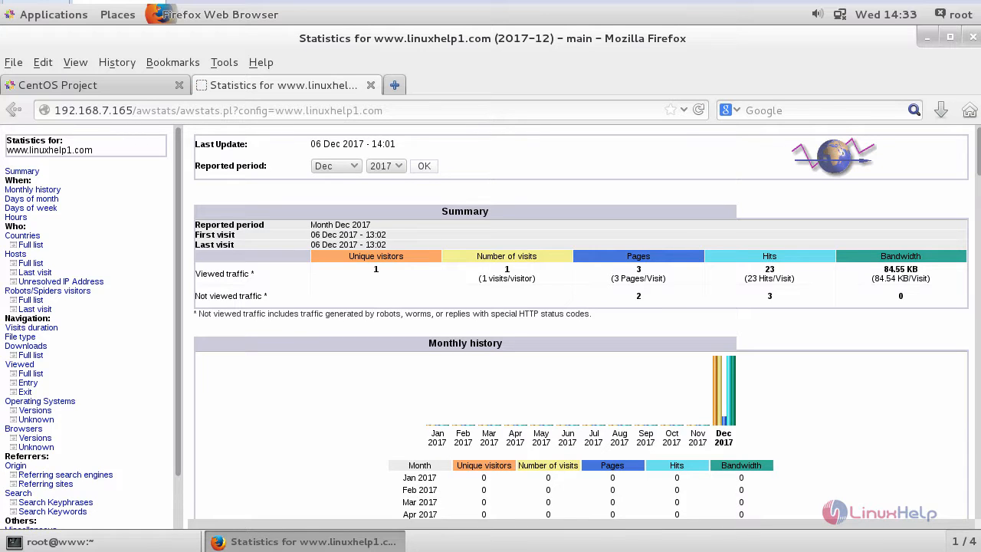
pyautogui.moveTo(239, 420)
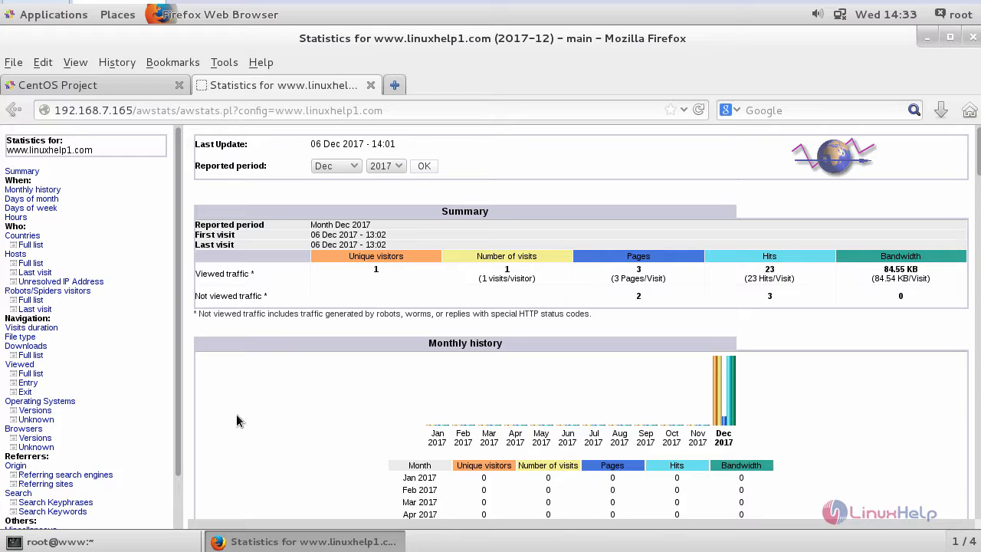
pyautogui.scroll(-3)
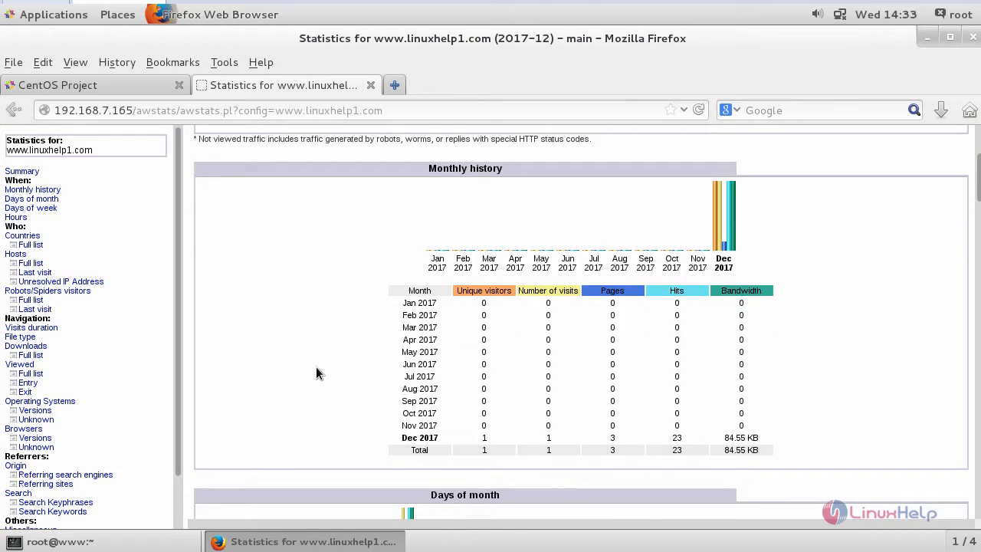
pyautogui.scroll(-3)
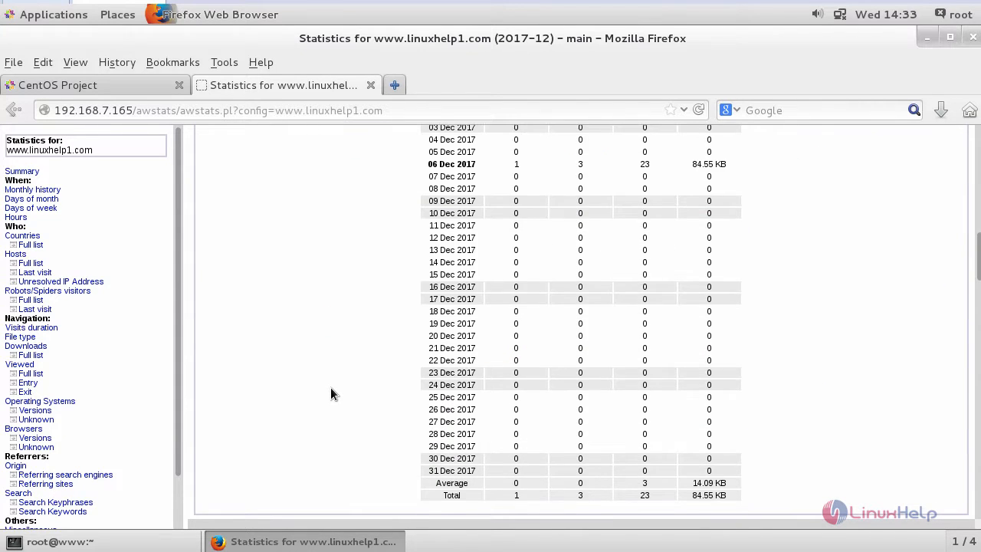
pyautogui.scroll(-3)
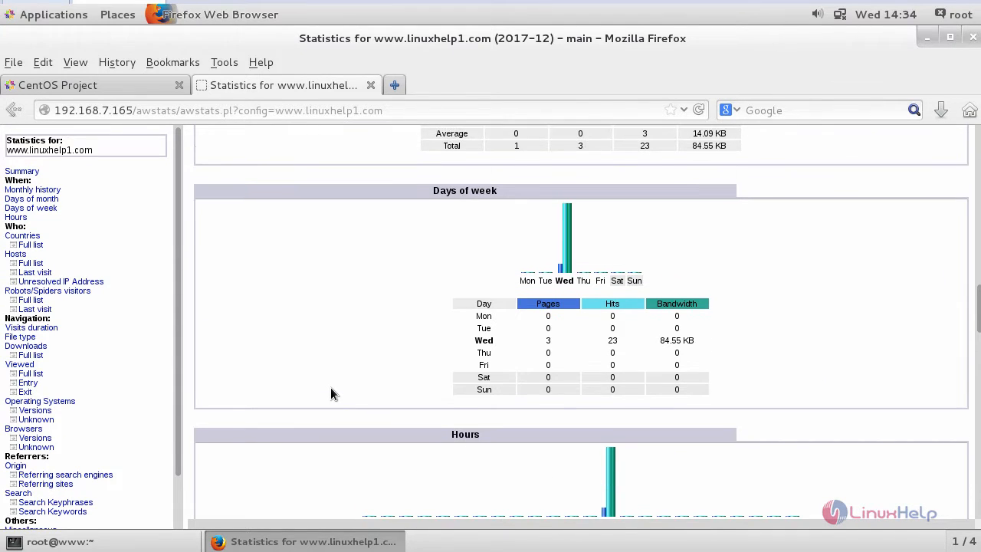
pyautogui.scroll(-3)
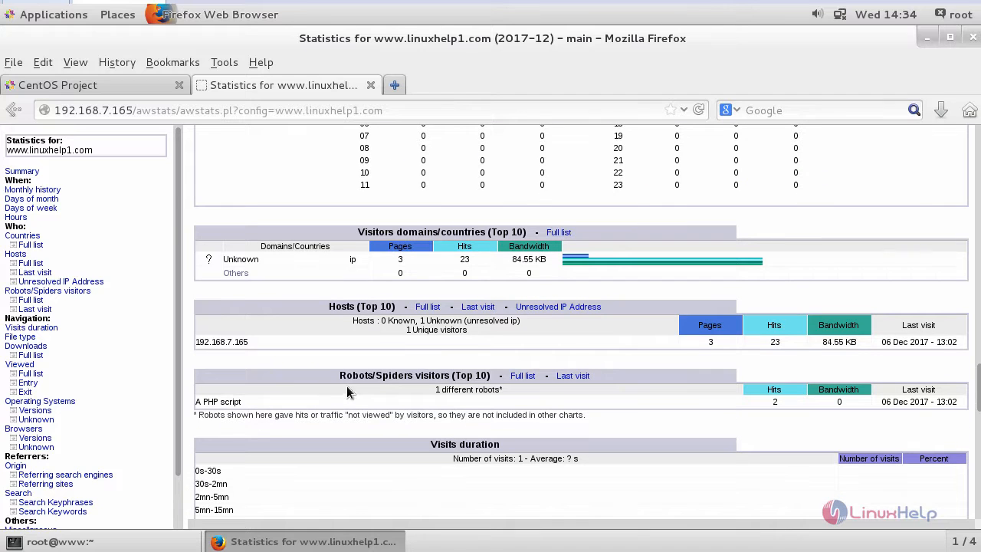
pyautogui.moveTo(412, 246)
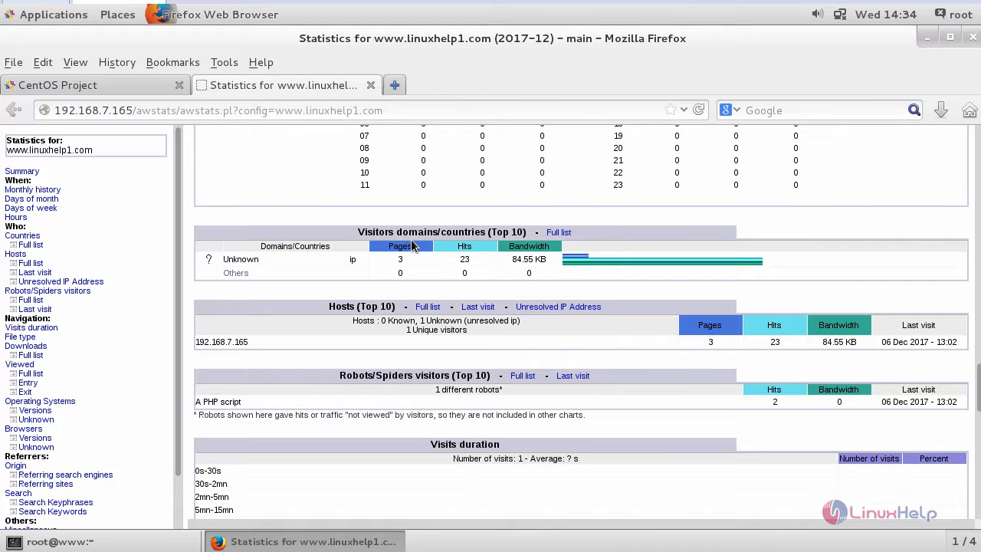
pyautogui.moveTo(458, 230)
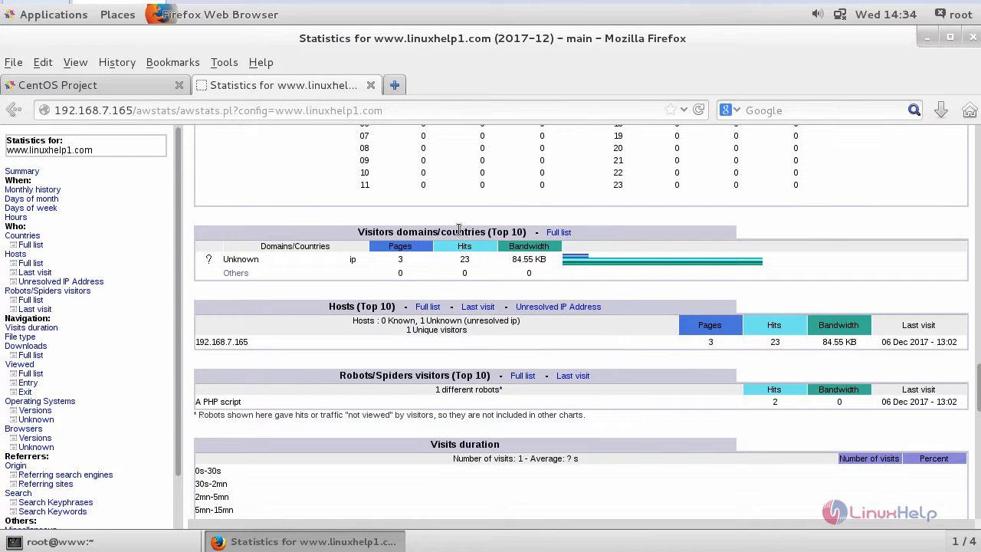
pyautogui.scroll(-3)
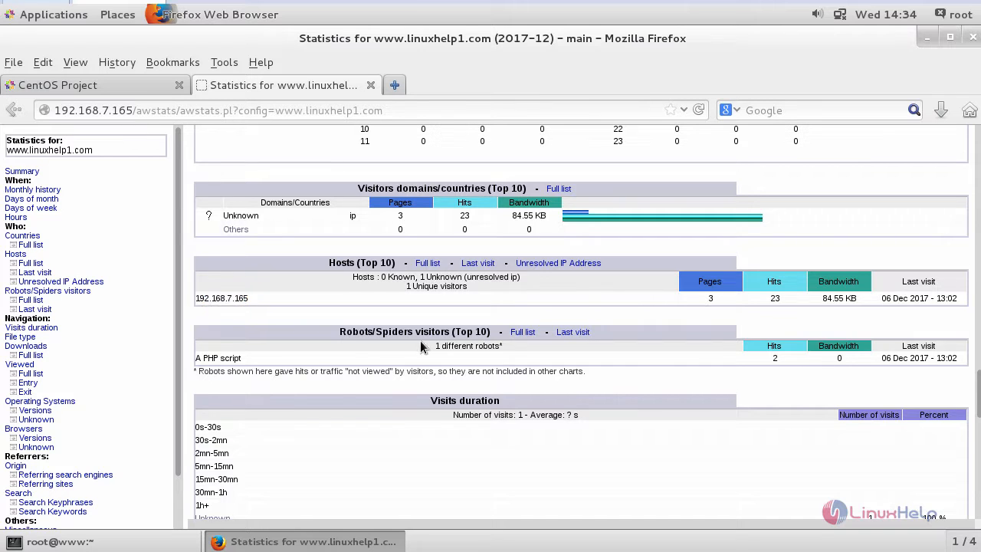
pyautogui.scroll(-3)
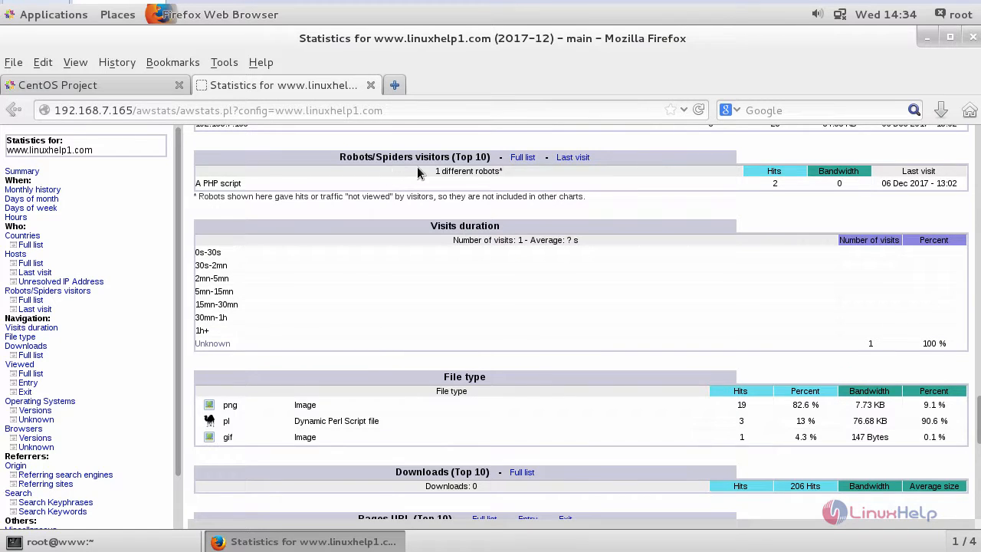
pyautogui.scroll(-3)
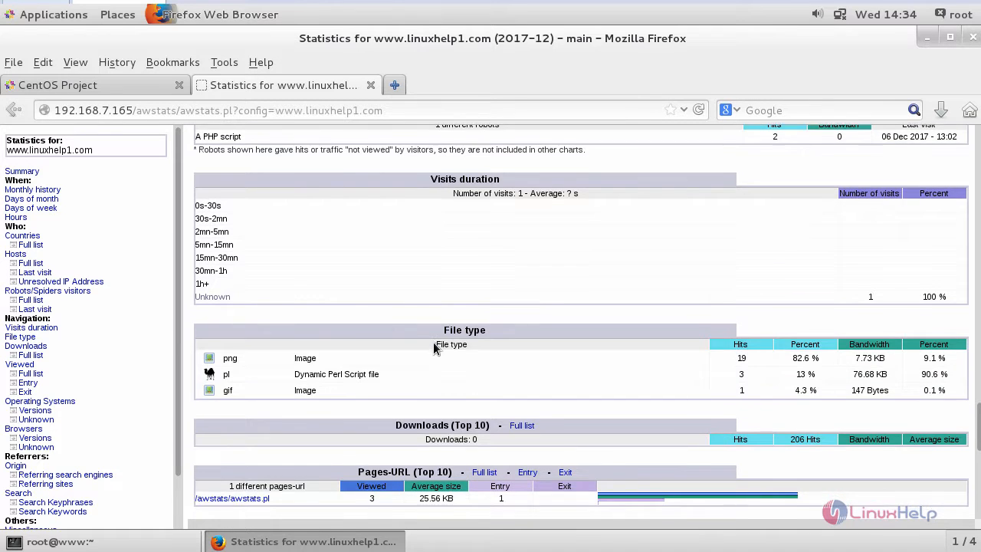
pyautogui.scroll(-3)
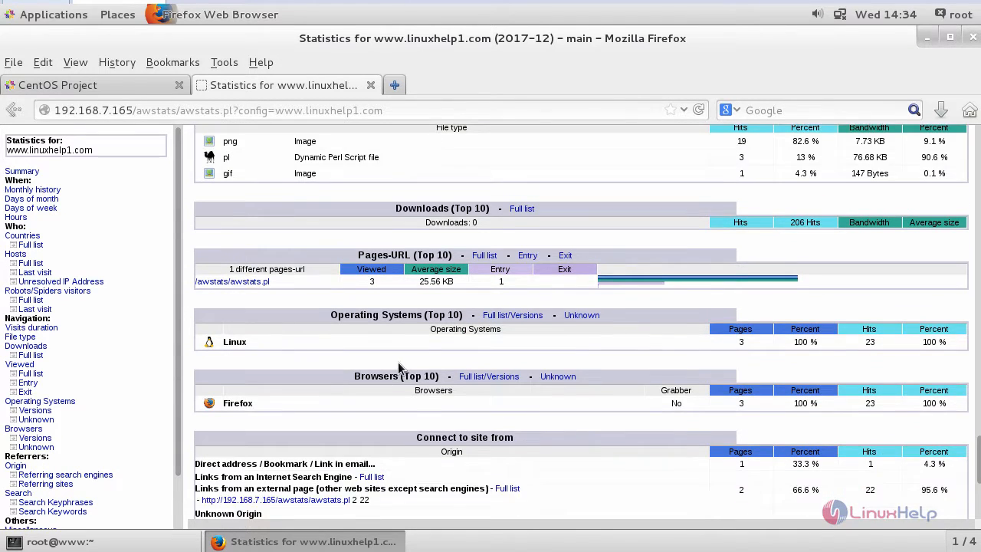
pyautogui.scroll(-3)
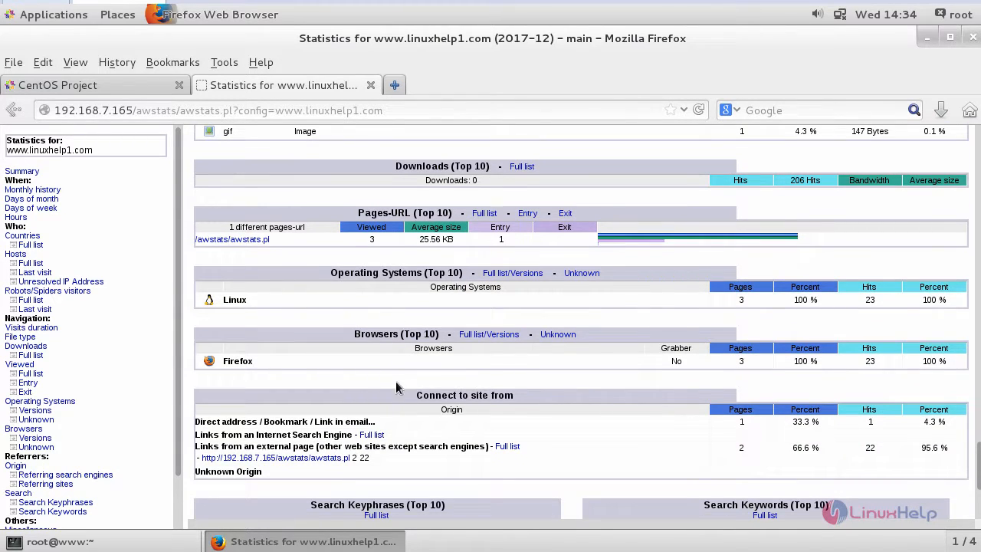
pyautogui.scroll(-3)
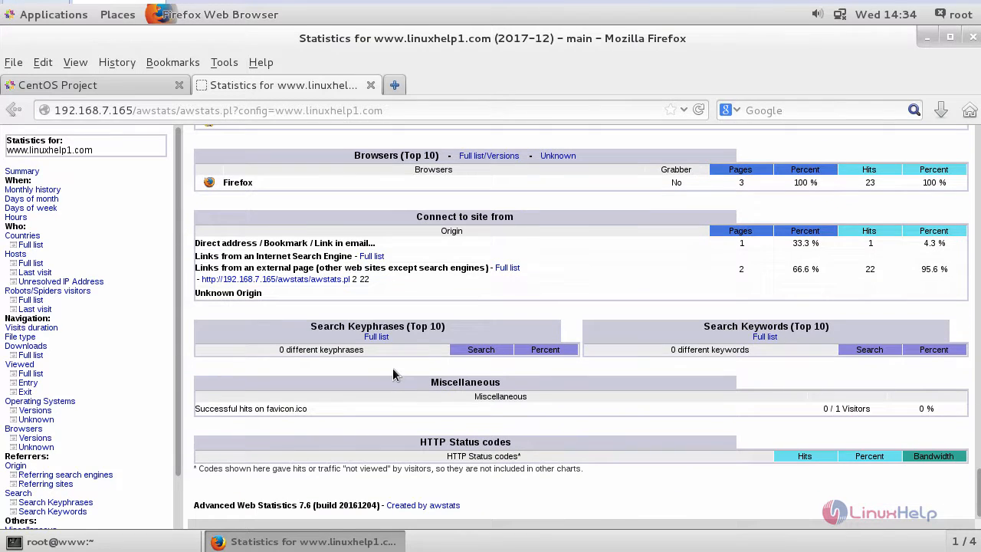
pyautogui.moveTo(368, 396)
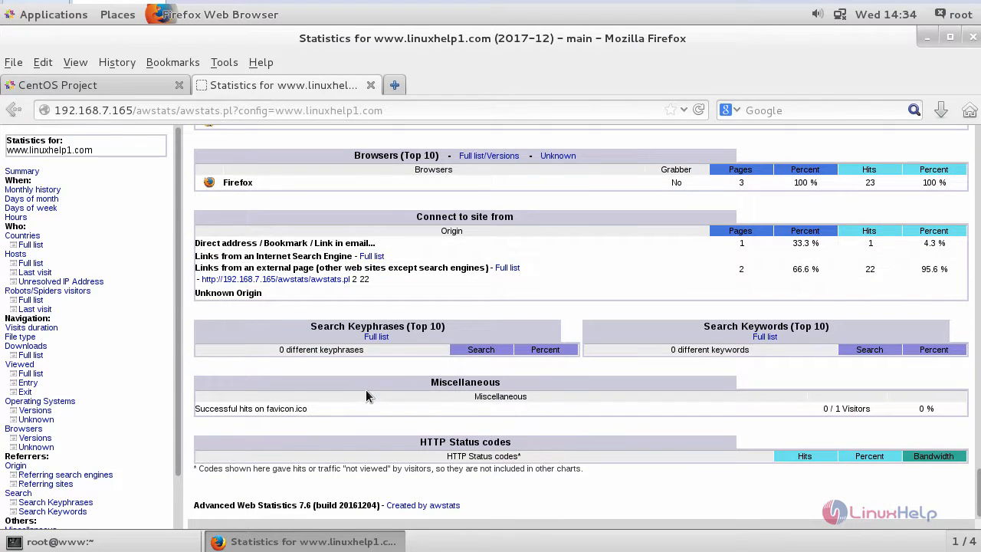
pyautogui.moveTo(311, 488)
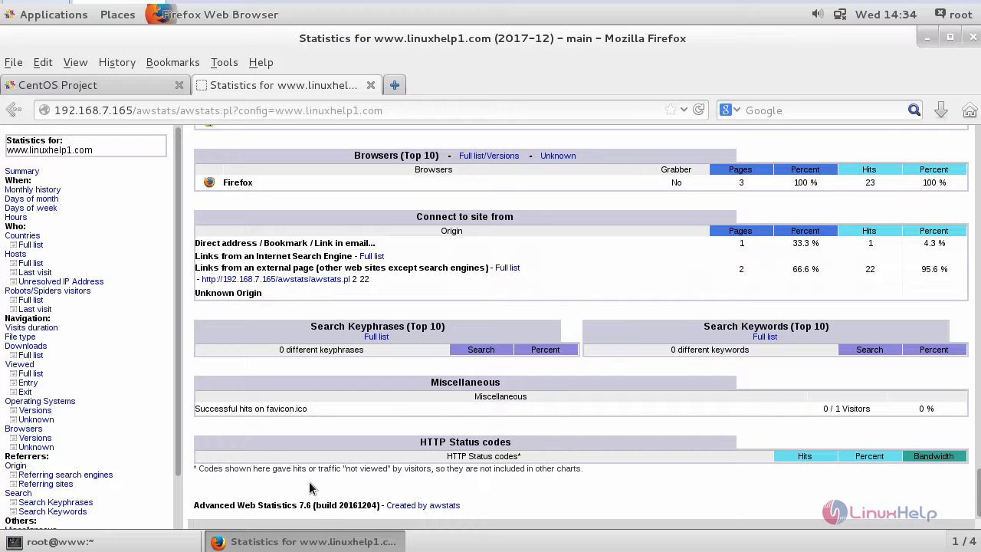
pyautogui.moveTo(431, 455)
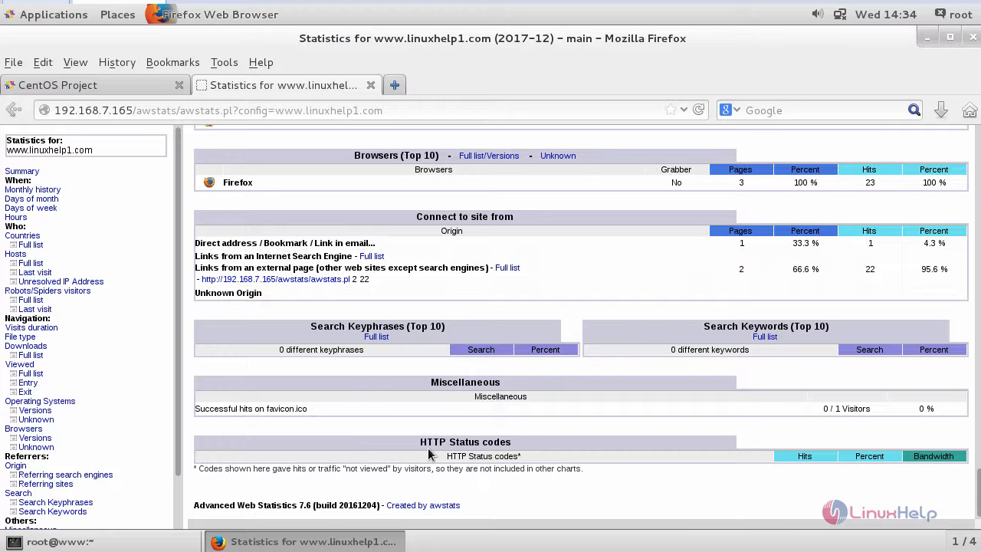